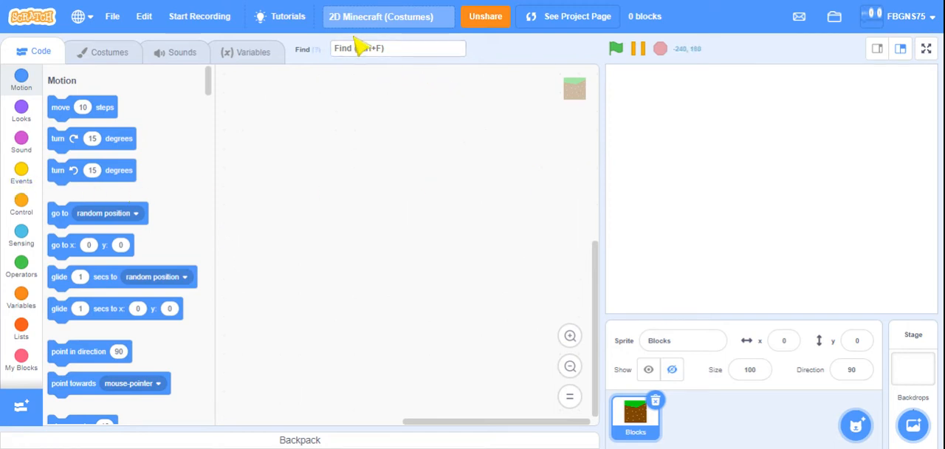
pyautogui.moveTo(668, 130)
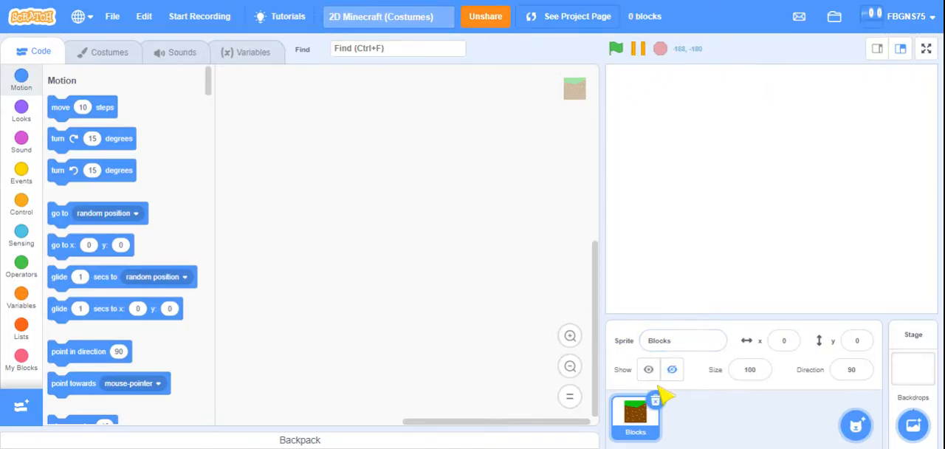
# - Unhide the Blocks sprite so its grass tile shows on the stage
pyautogui.click(648, 370)
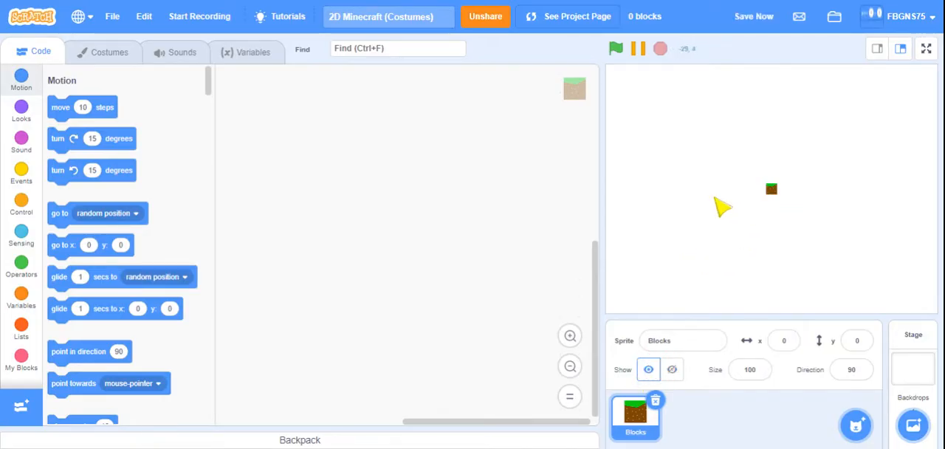
# - Build a 'when green flag clicked' then 'set size to 200%' script and run it
pyautogui.click(21, 173)
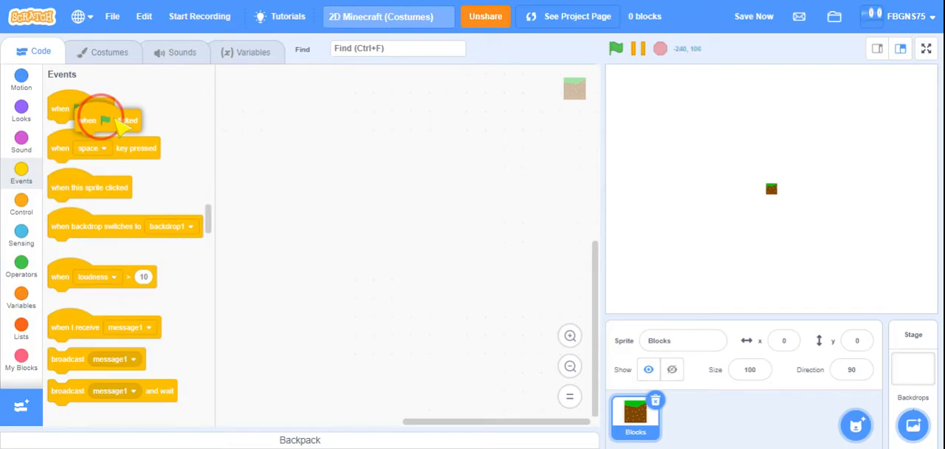
pyautogui.moveTo(104, 120); pyautogui.dragTo(362, 122)
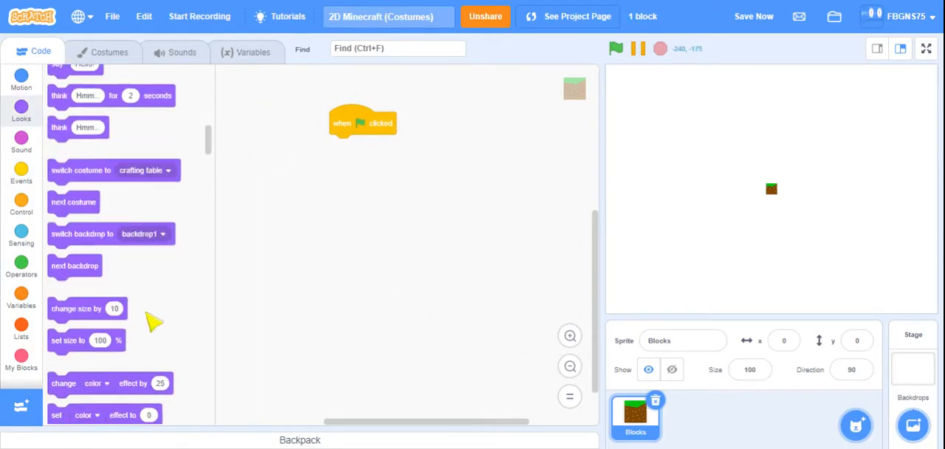
pyautogui.moveTo(86, 340); pyautogui.dragTo(373, 153)
pyautogui.write('200')
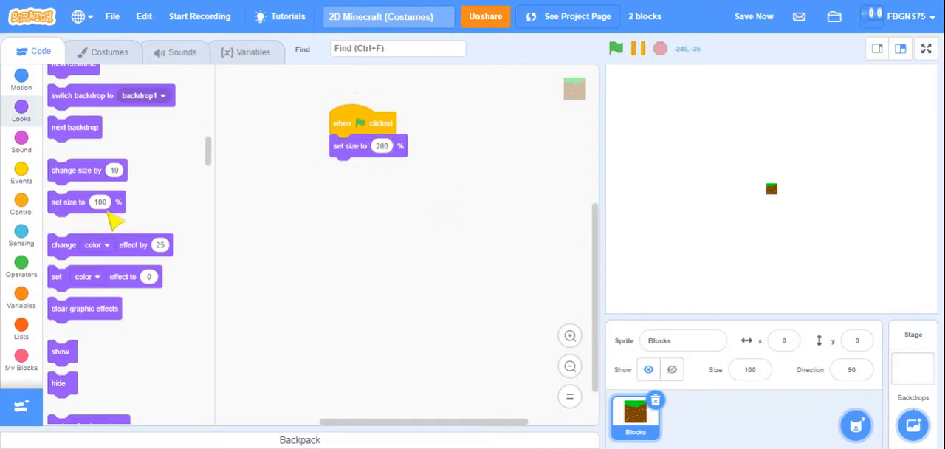
pyautogui.click(616, 48)
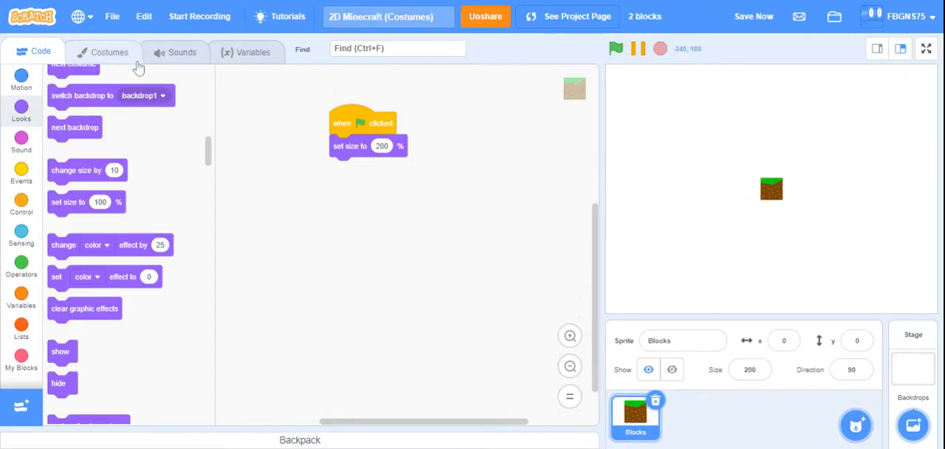
# - Browse the Blocks sprite's costume list and select the grass flower costume
pyautogui.click(109, 52)
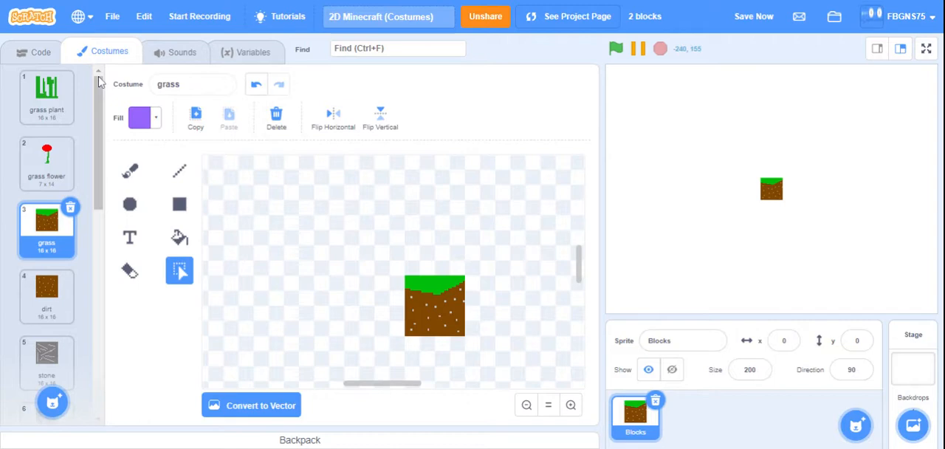
pyautogui.scroll(-3)
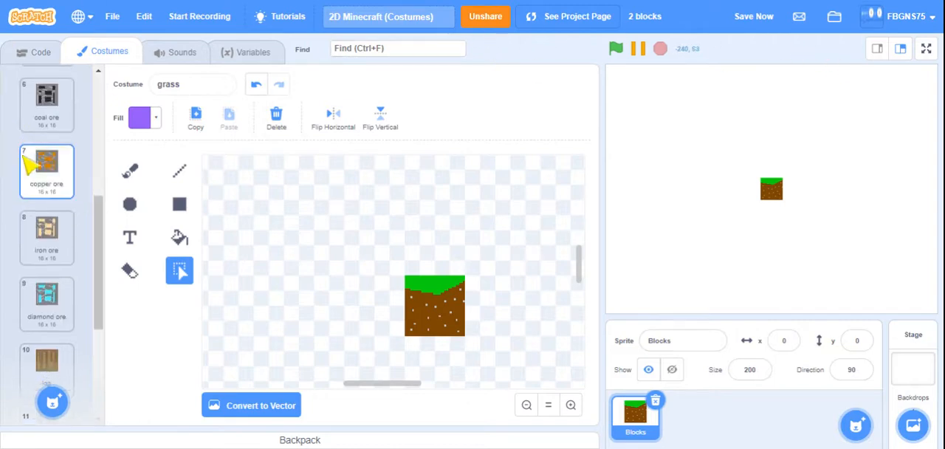
pyautogui.scroll(3)
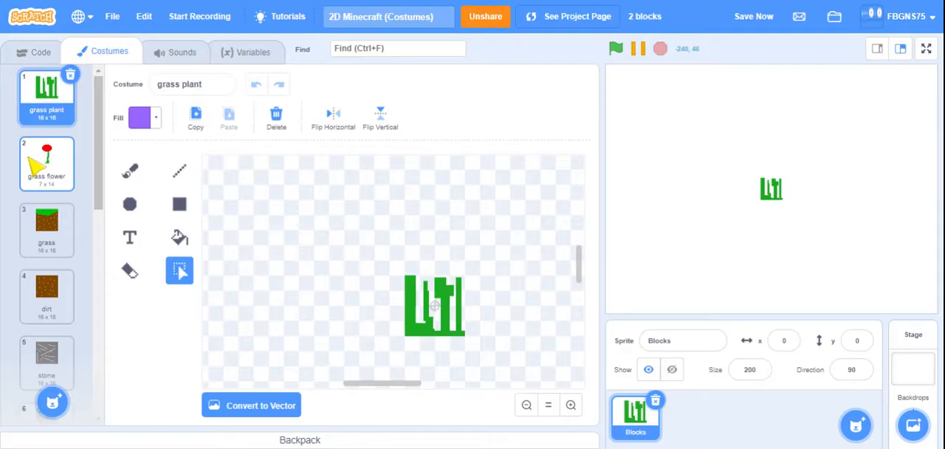
pyautogui.click(47, 163)
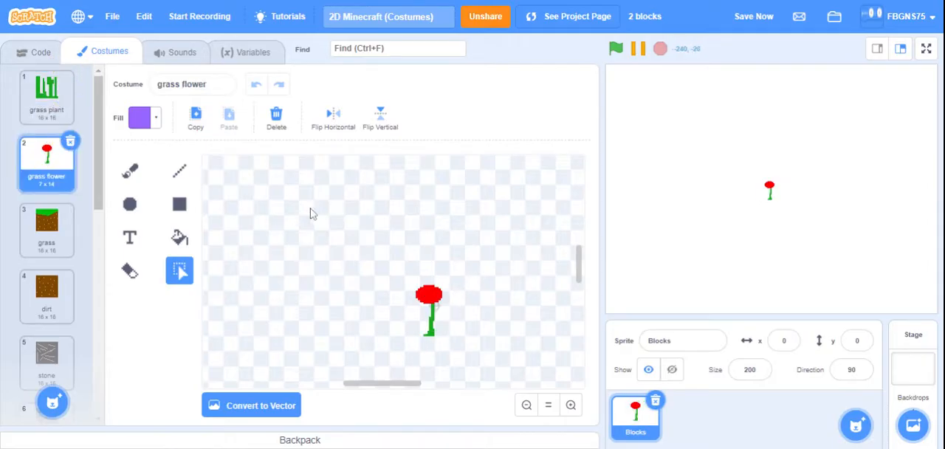
pyautogui.moveTo(440, 346)
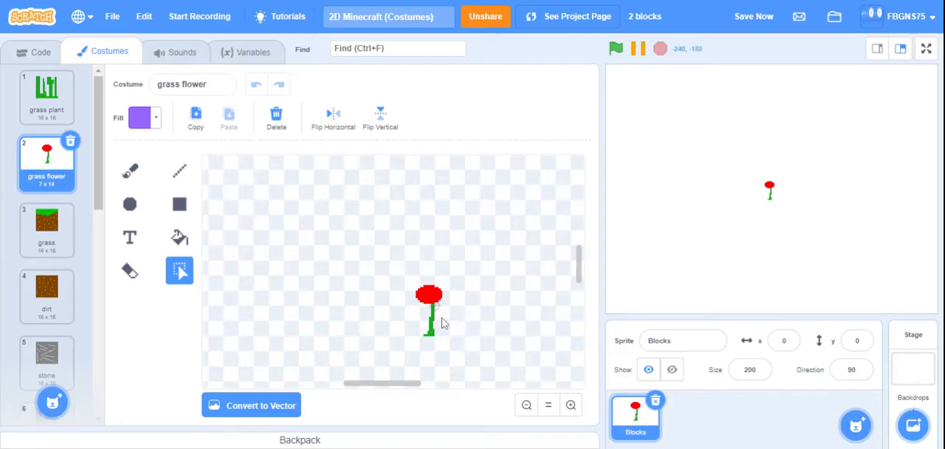
pyautogui.moveTo(490, 266)
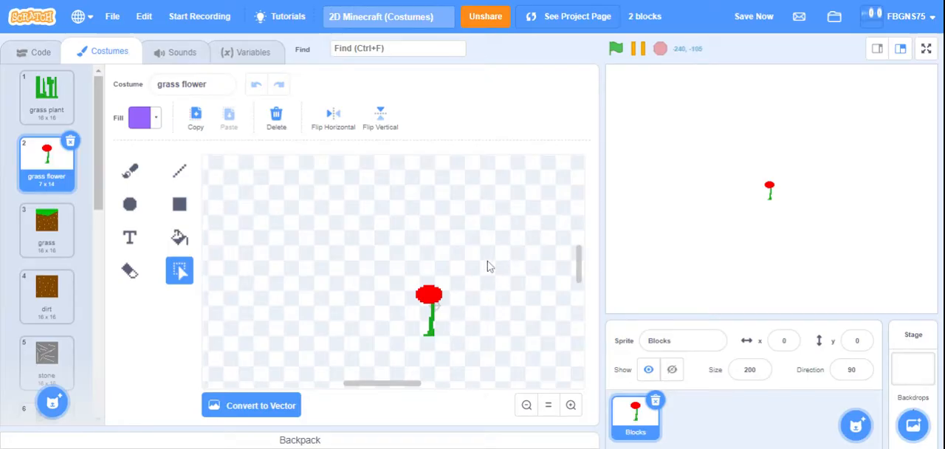
pyautogui.moveTo(447, 309)
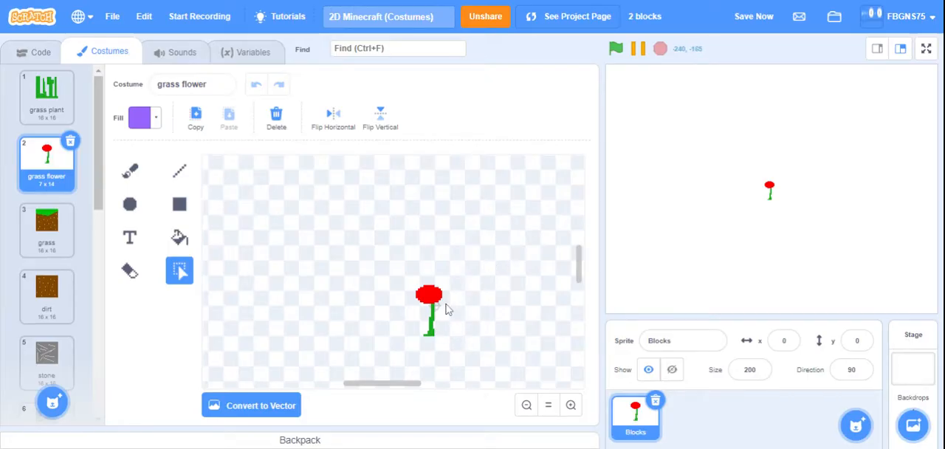
pyautogui.moveTo(373, 297)
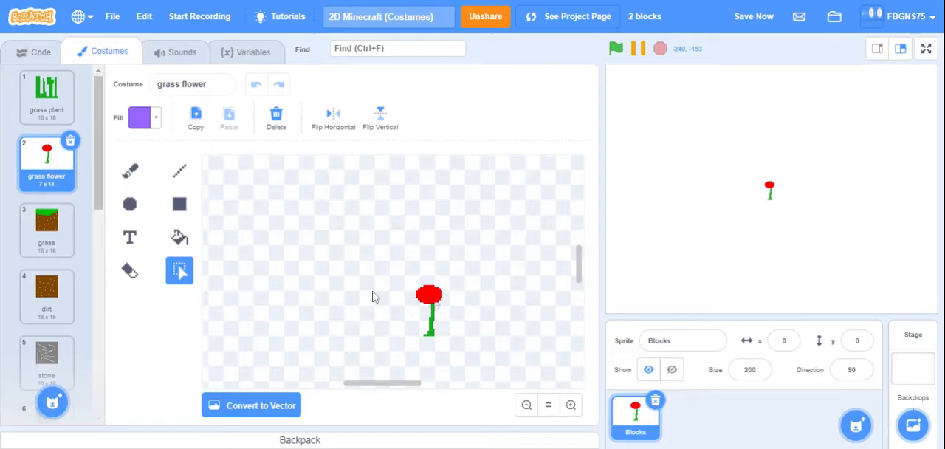
# - Attach 'go to x: -224 y: -164' under set size and switch to the stone costume
pyautogui.click(40, 51)
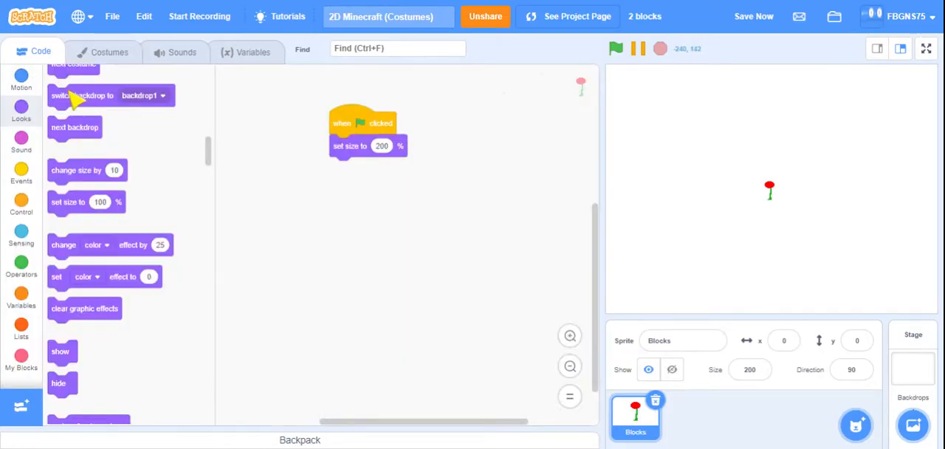
pyautogui.click(21, 79)
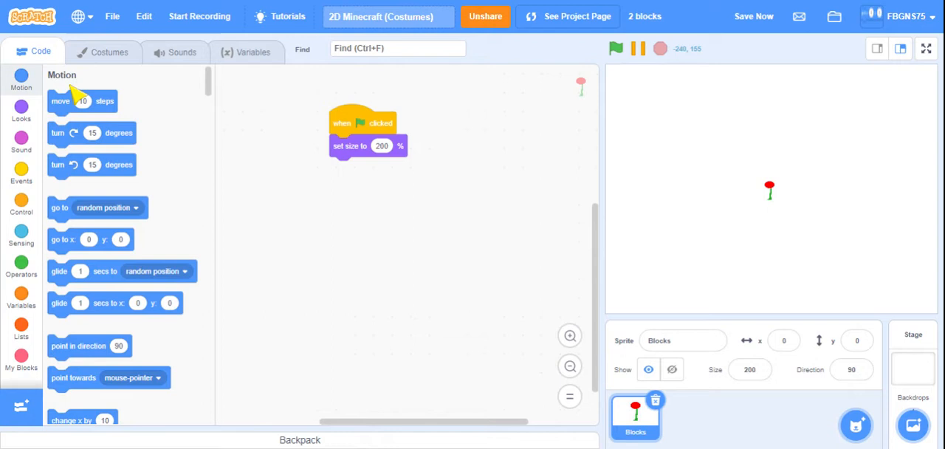
pyautogui.moveTo(90, 238); pyautogui.dragTo(377, 164)
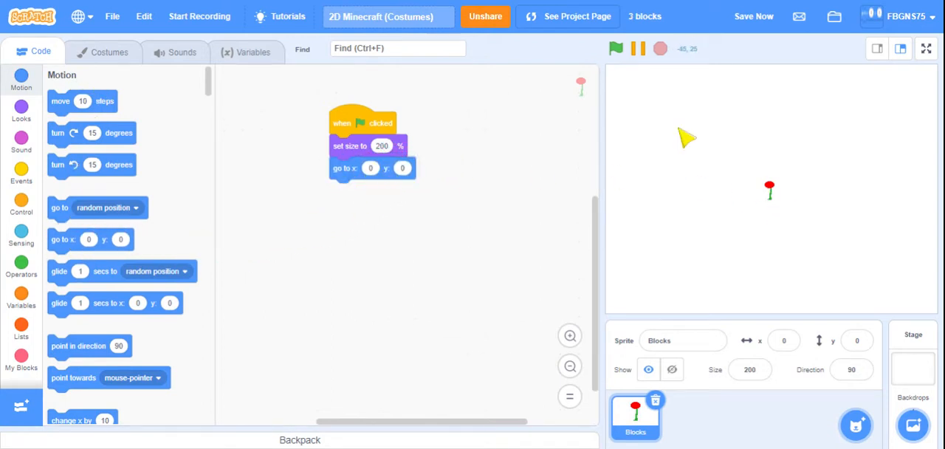
pyautogui.click(110, 52)
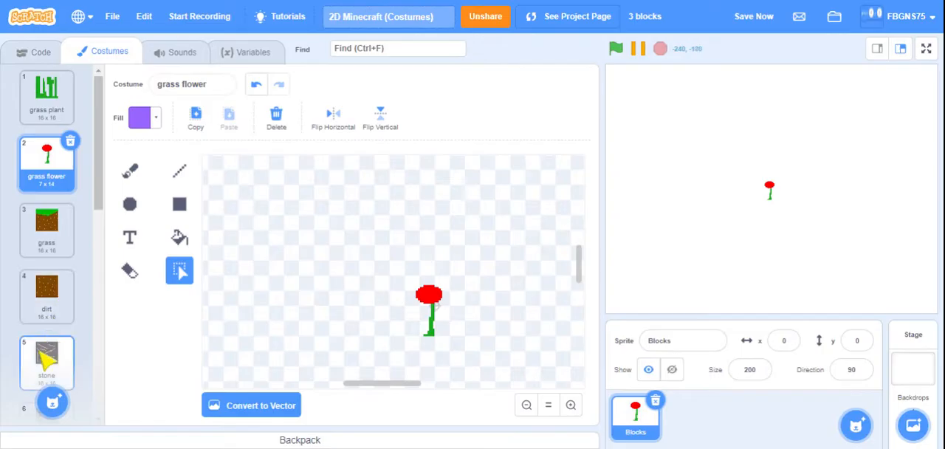
pyautogui.click(40, 51)
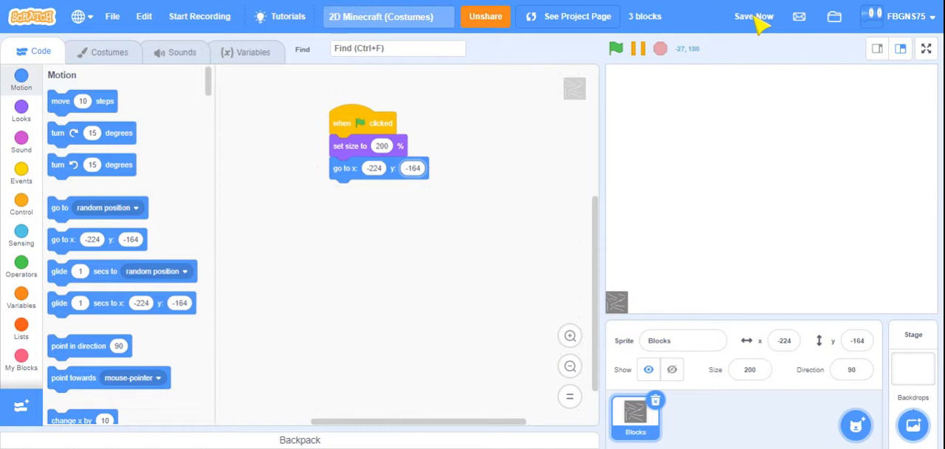
# - Save, then build a 'create clone of myself' and 'change y by 32' stack and run it
pyautogui.click(755, 16)
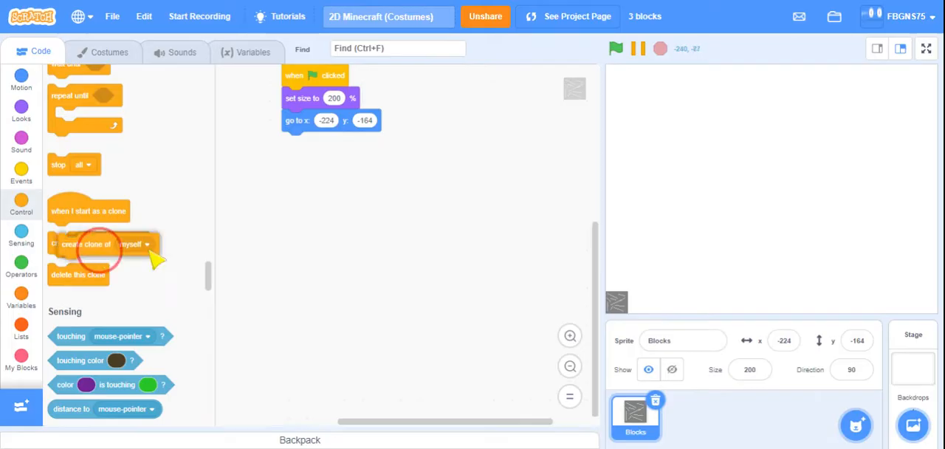
pyautogui.moveTo(102, 244); pyautogui.dragTo(423, 244)
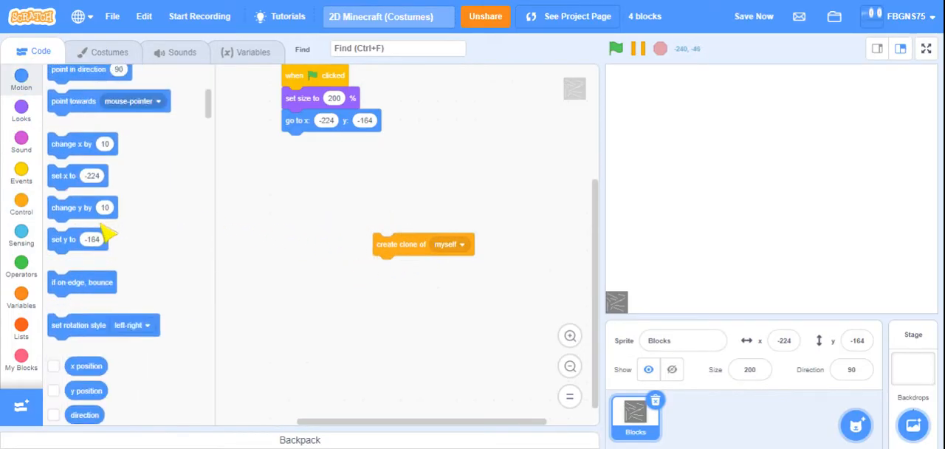
pyautogui.moveTo(83, 207); pyautogui.dragTo(408, 267)
pyautogui.write('32')
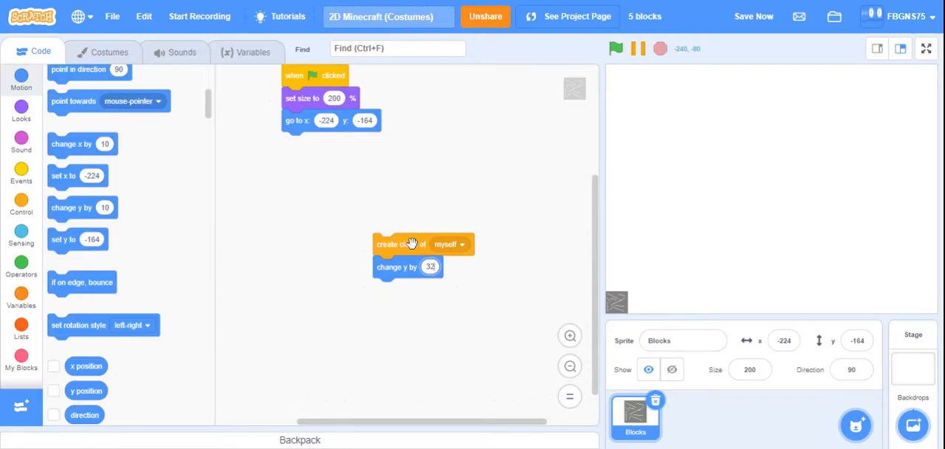
pyautogui.click(412, 245)
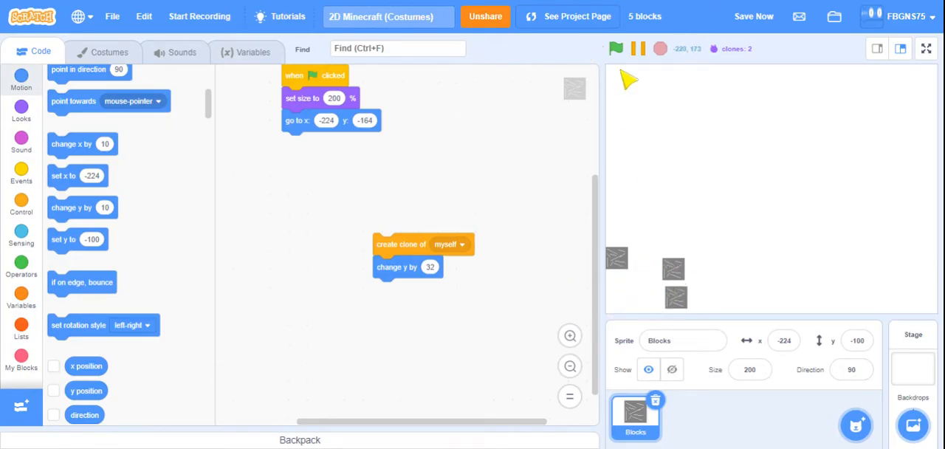
# - Wrap the clone-and-rise blocks in a repeat loop, testing it before and after setting 2 repeats
pyautogui.click(20, 206)
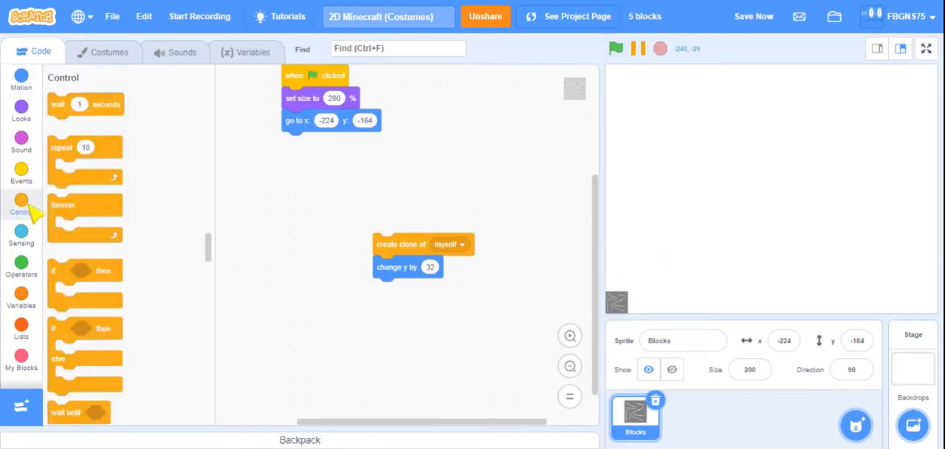
pyautogui.moveTo(85, 157); pyautogui.dragTo(403, 204)
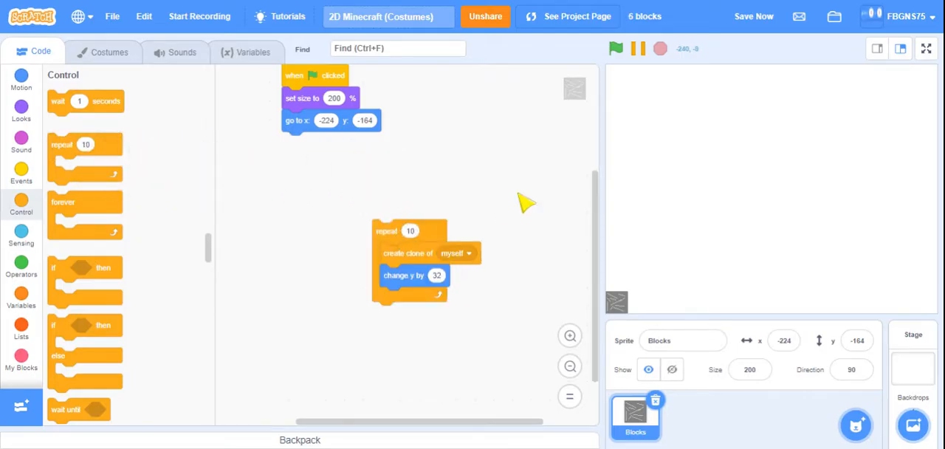
pyautogui.click(616, 48)
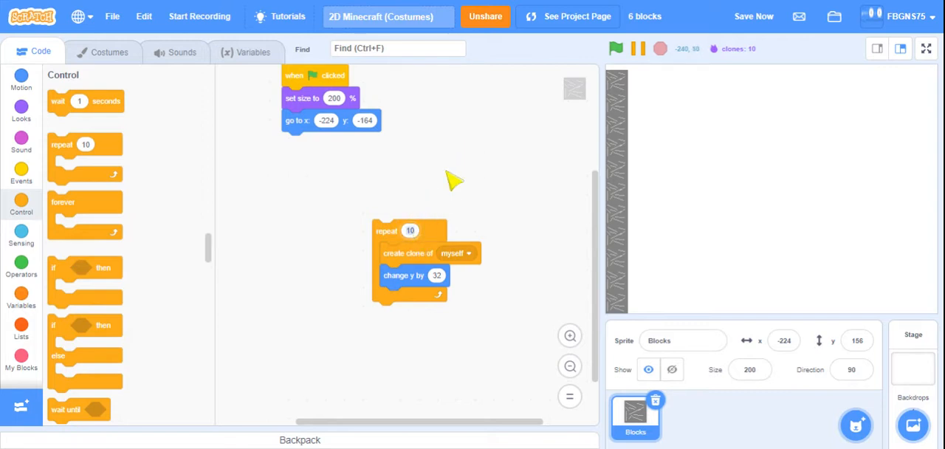
pyautogui.moveTo(436, 251)
pyautogui.write('2')
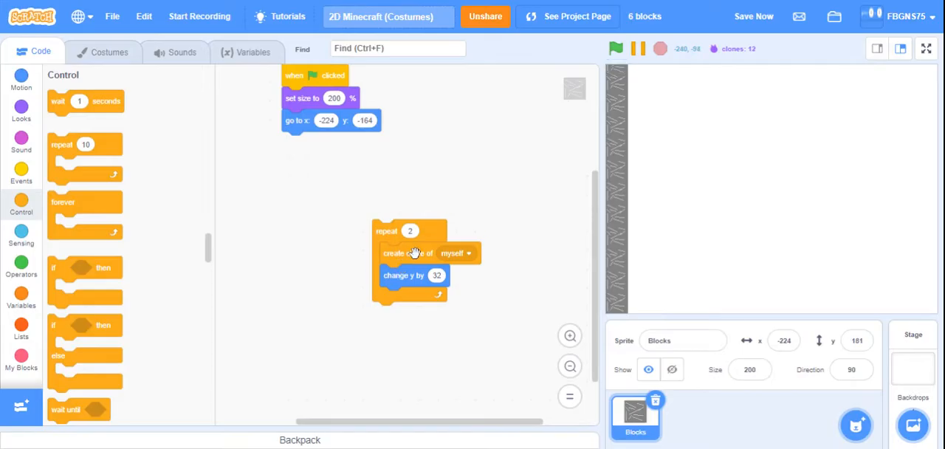
pyautogui.click(616, 49)
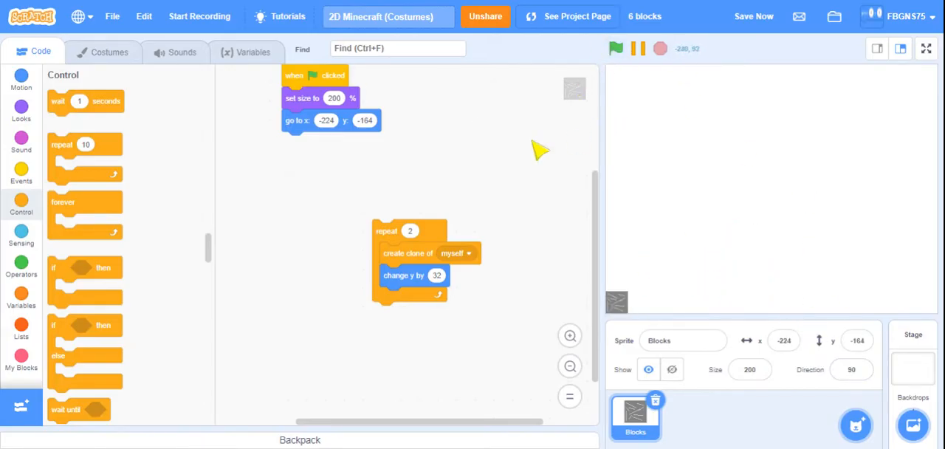
pyautogui.moveTo(37, 120)
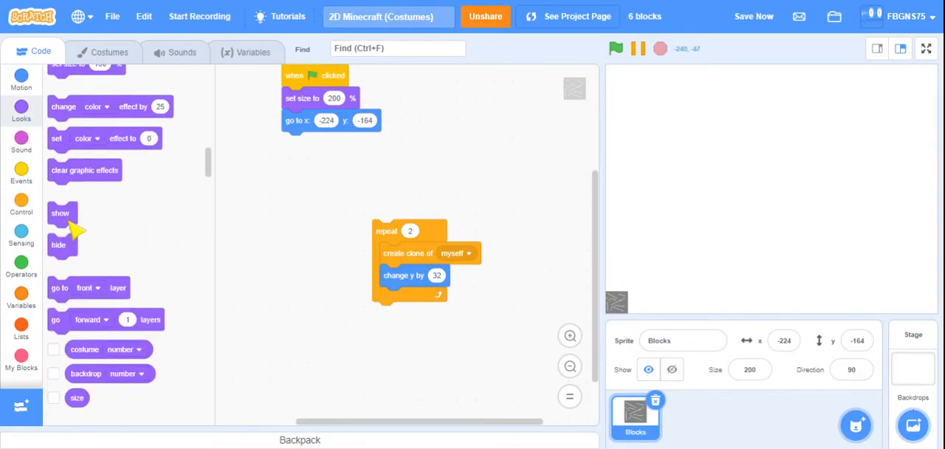
# - Put 'show' above the repeat loop and 'hide' below it, then rerun the project
pyautogui.moveTo(59, 213); pyautogui.dragTo(382, 225)
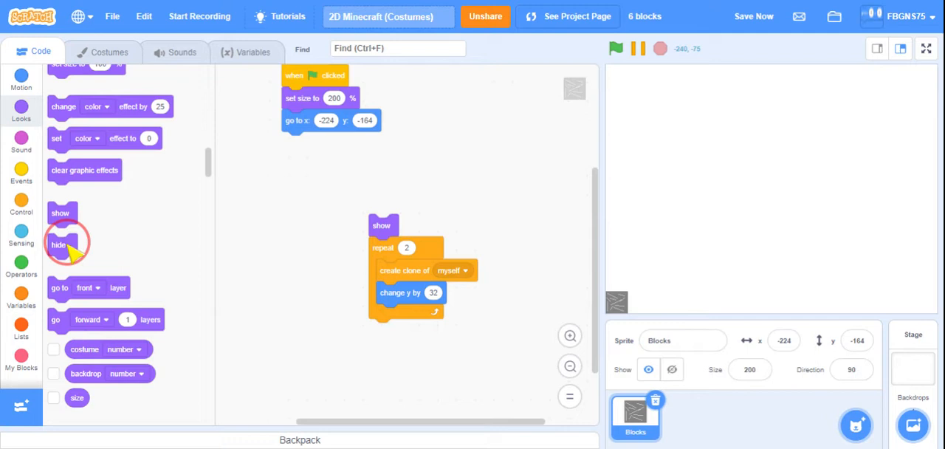
pyautogui.moveTo(57, 245); pyautogui.dragTo(383, 329)
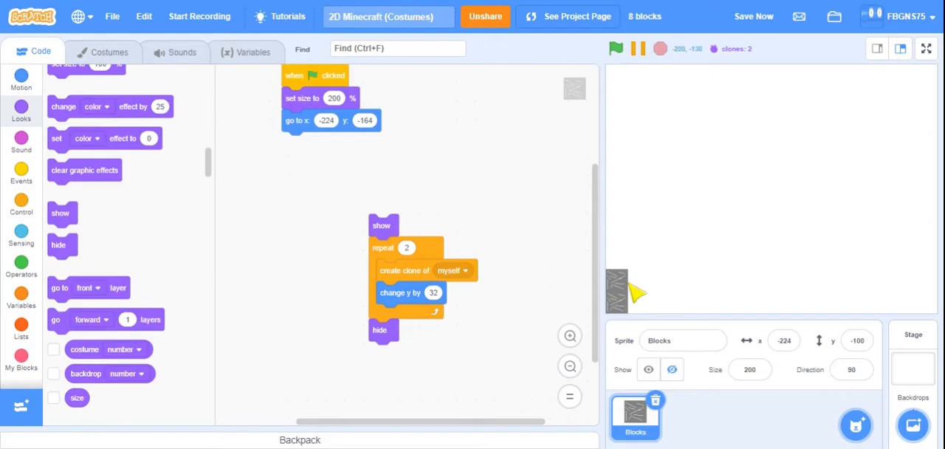
pyautogui.click(616, 48)
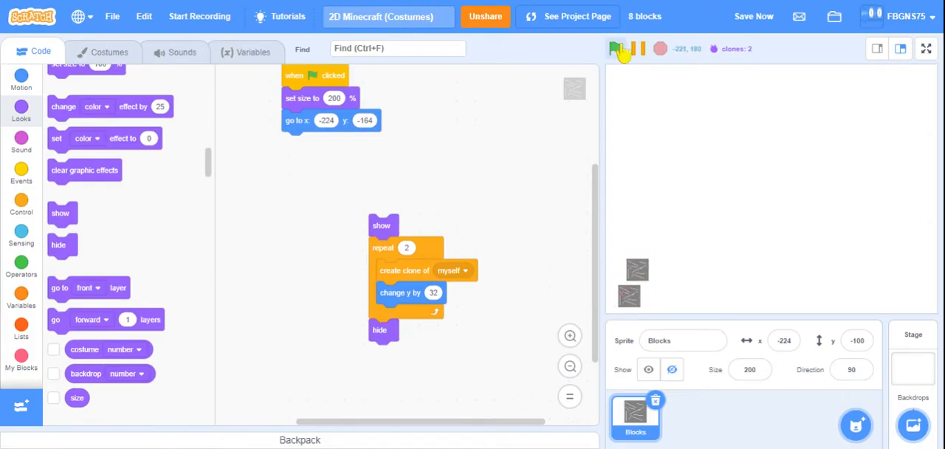
pyautogui.click(616, 49)
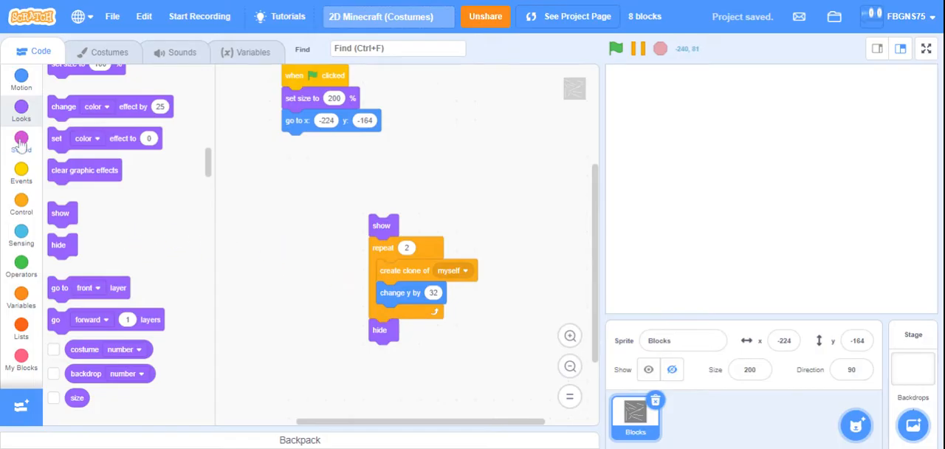
# - Nest the loop in 'repeat 15' with 'change x by 32', then generate the terrain
pyautogui.click(20, 205)
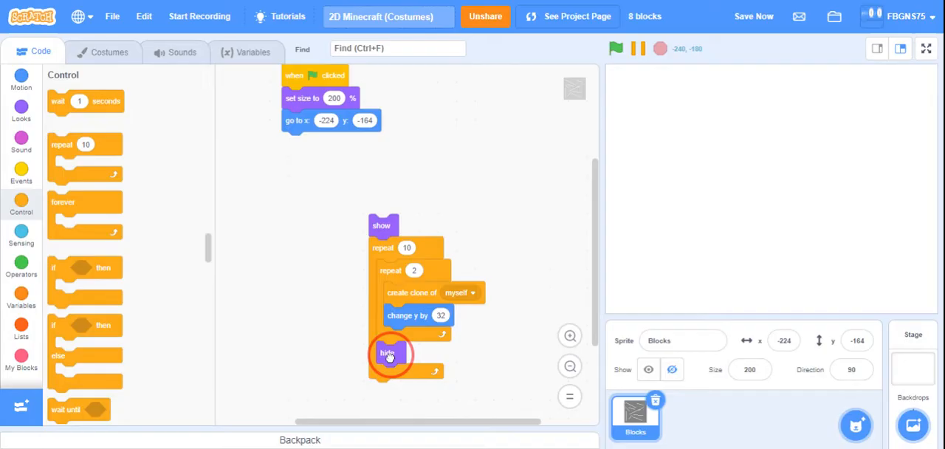
pyautogui.moveTo(387, 353); pyautogui.dragTo(382, 367)
pyautogui.write('15')
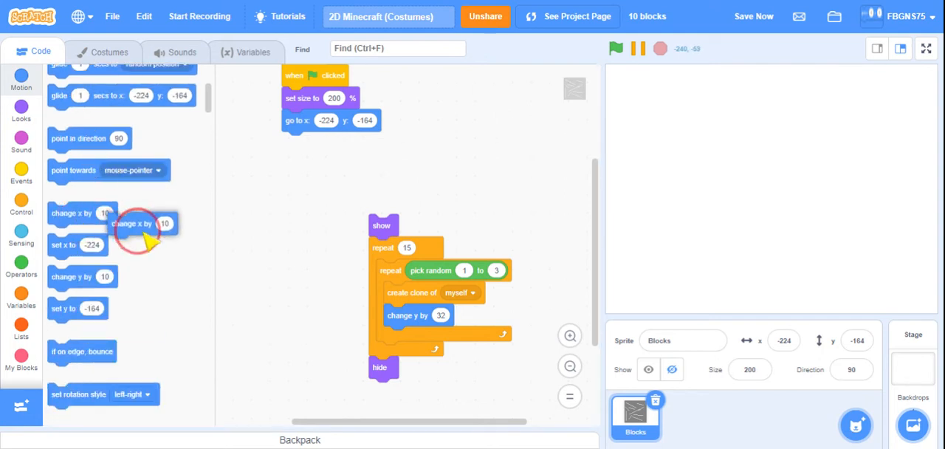
pyautogui.moveTo(137, 224); pyautogui.dragTo(401, 353)
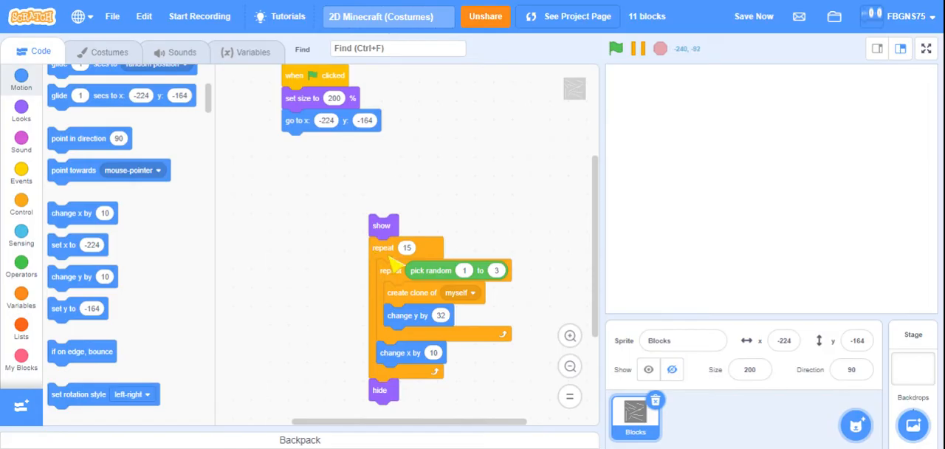
pyautogui.moveTo(439, 361)
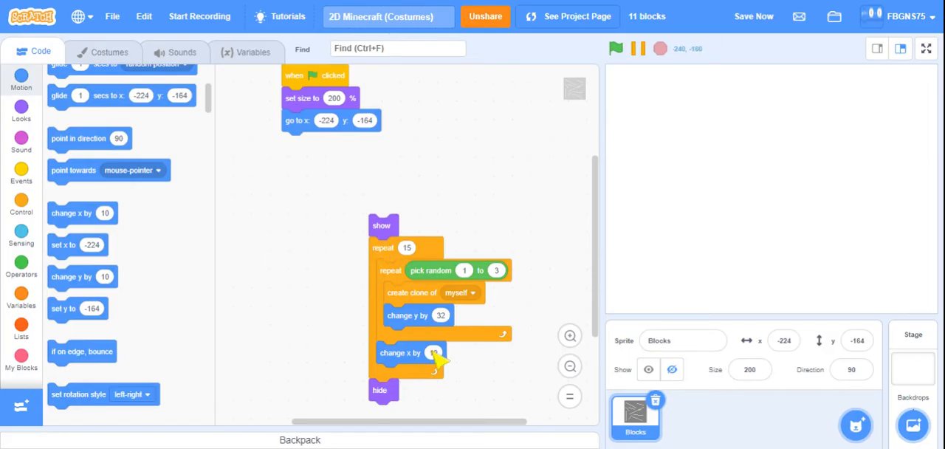
pyautogui.click(434, 352)
pyautogui.write('32')
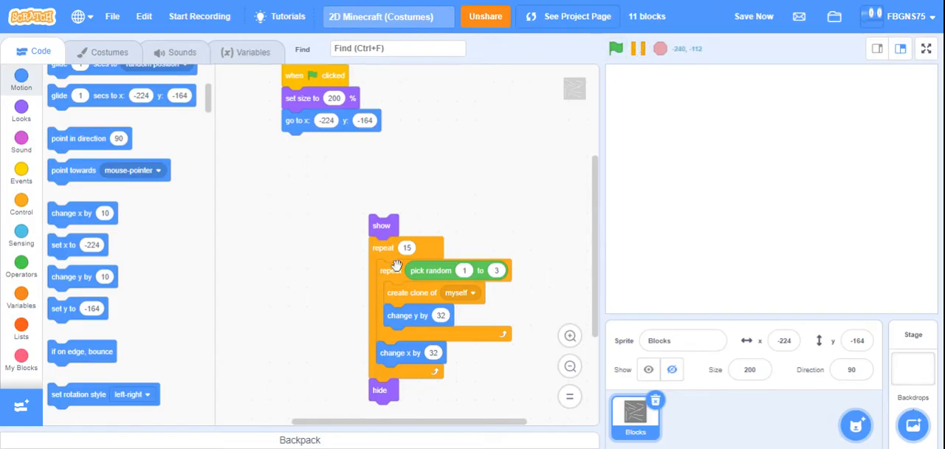
pyautogui.click(616, 48)
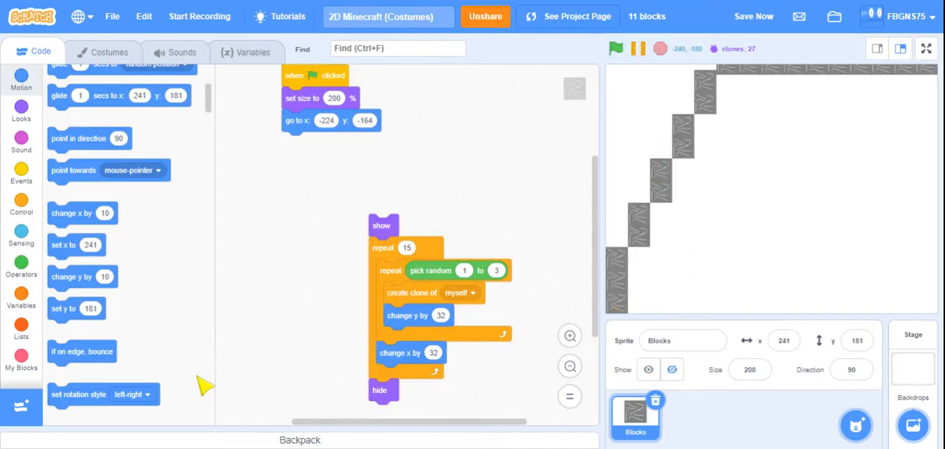
pyautogui.moveTo(661, 221)
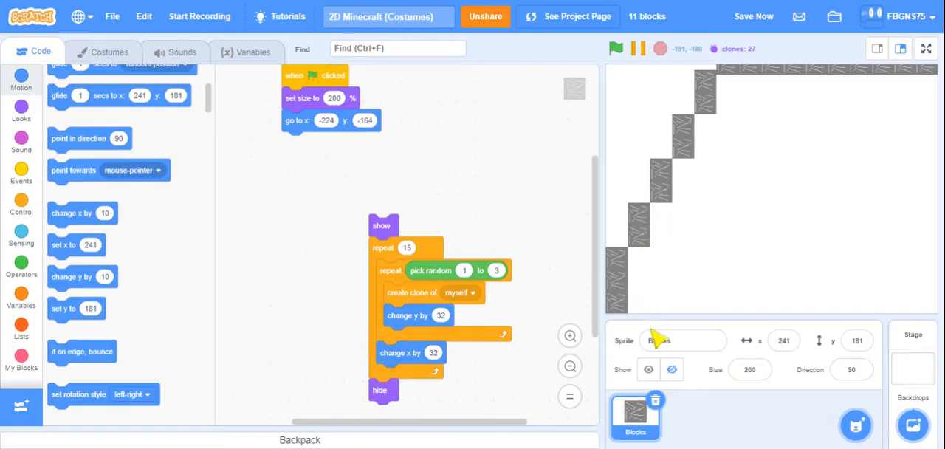
pyautogui.moveTo(264, 247)
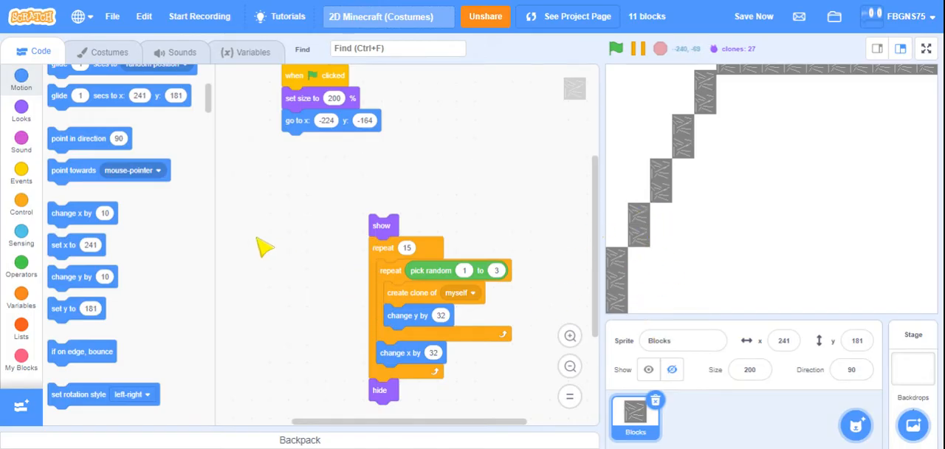
pyautogui.moveTo(110, 250)
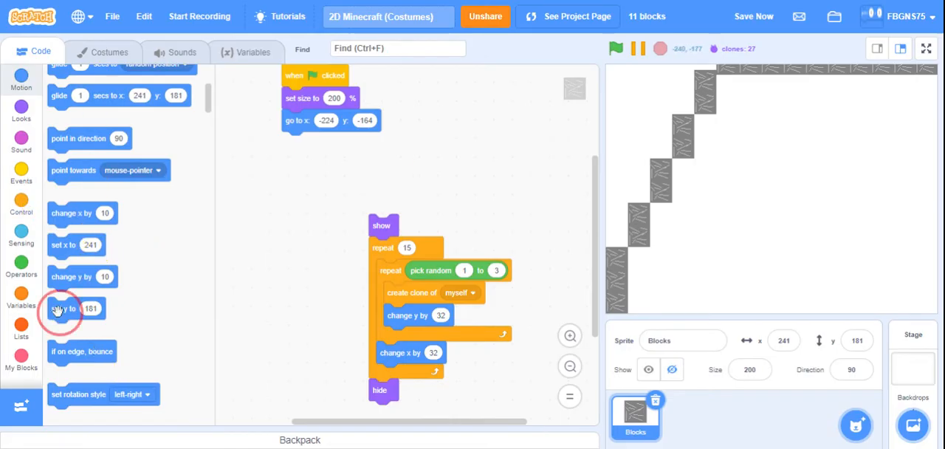
# - Add 'set y to -164', remove 'go to x: y:', and attach 'set x to -224' under set size
pyautogui.moveTo(63, 308); pyautogui.dragTo(319, 175)
pyautogui.write('-164')
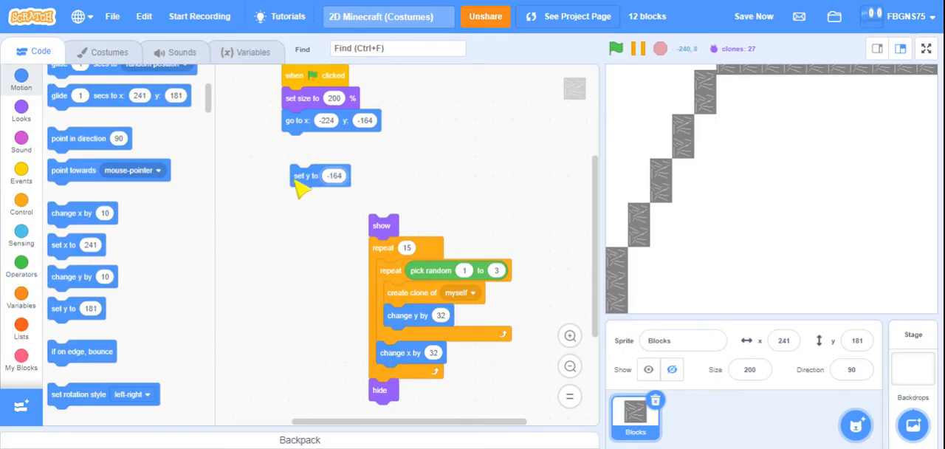
pyautogui.moveTo(320, 175); pyautogui.dragTo(404, 271)
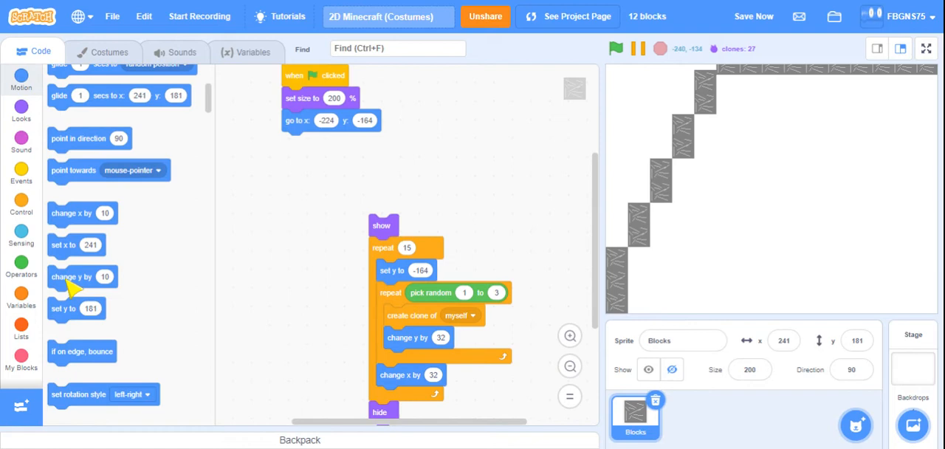
pyautogui.moveTo(77, 245); pyautogui.dragTo(293, 185)
pyautogui.write('-224')
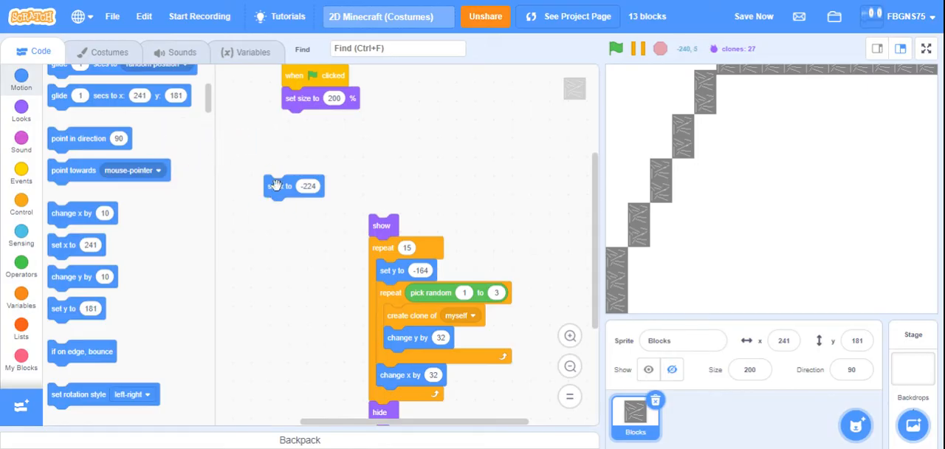
pyautogui.moveTo(294, 185); pyautogui.dragTo(312, 120)
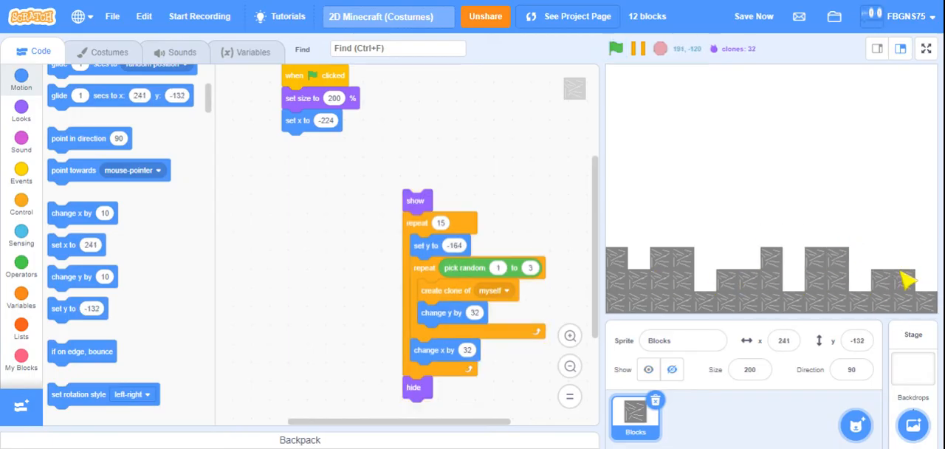
pyautogui.moveTo(320, 225)
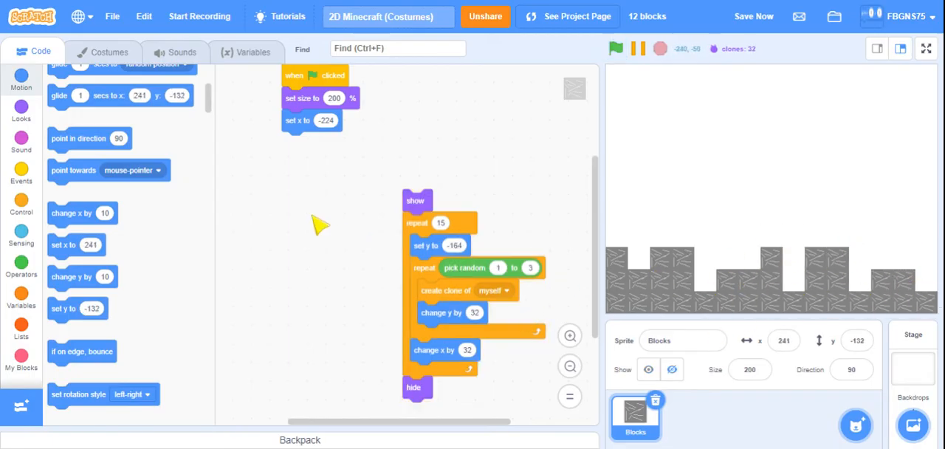
# - Rerun the project several times to regenerate different random stone terrain
pyautogui.click(417, 201)
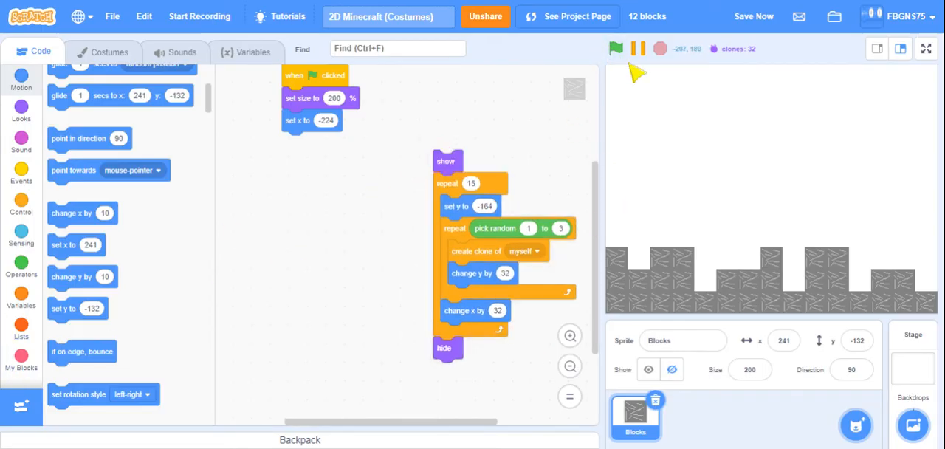
pyautogui.click(616, 48)
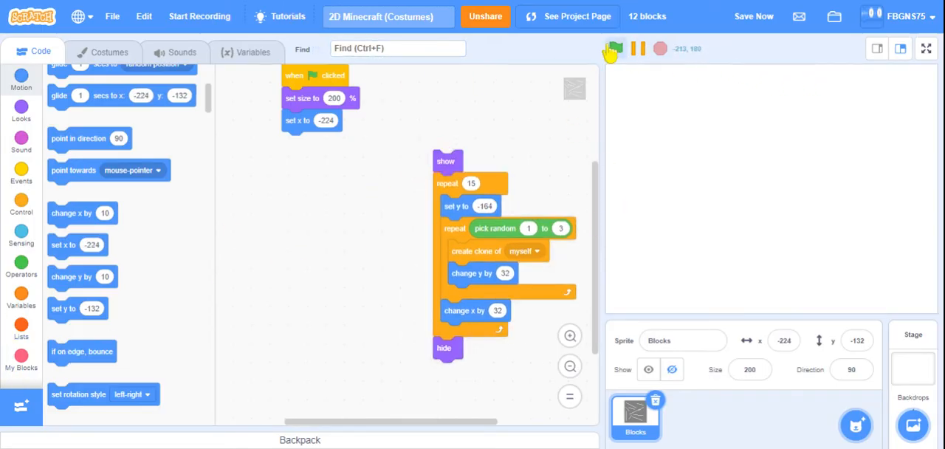
pyautogui.click(616, 49)
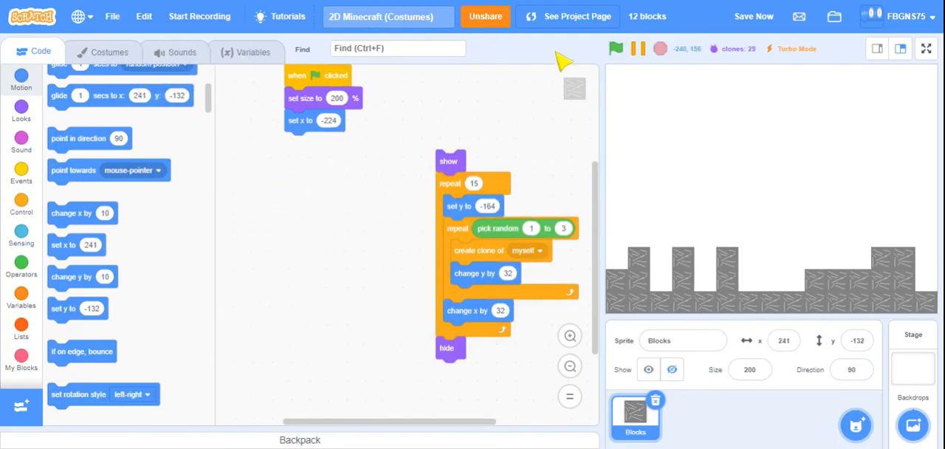
pyautogui.click(616, 48)
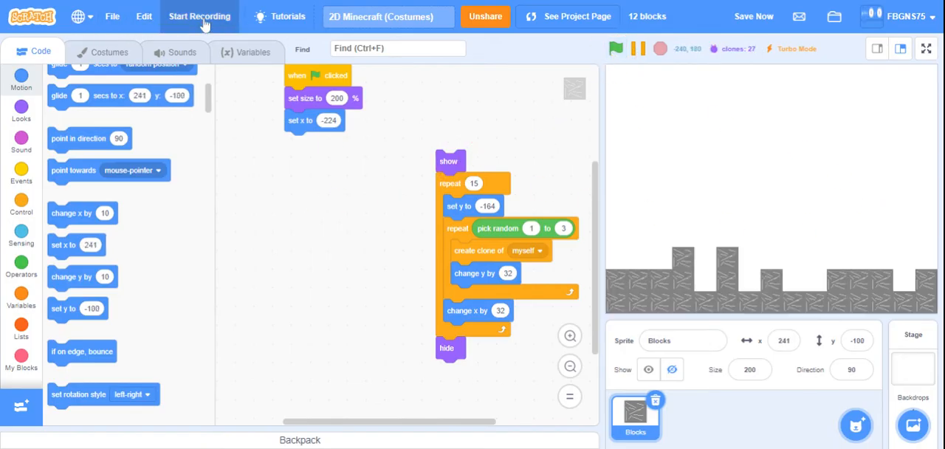
# - Save the project, turn off Turbo Mode, and show the My Blocks category
pyautogui.click(754, 15)
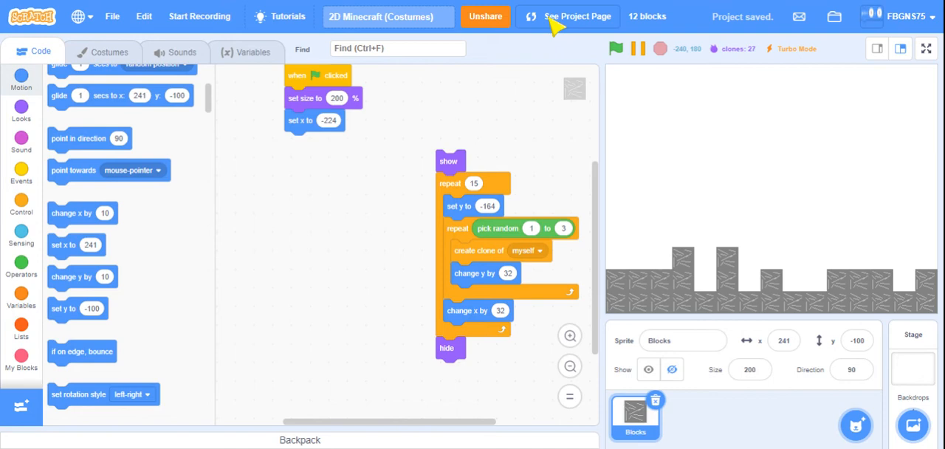
pyautogui.click(143, 16)
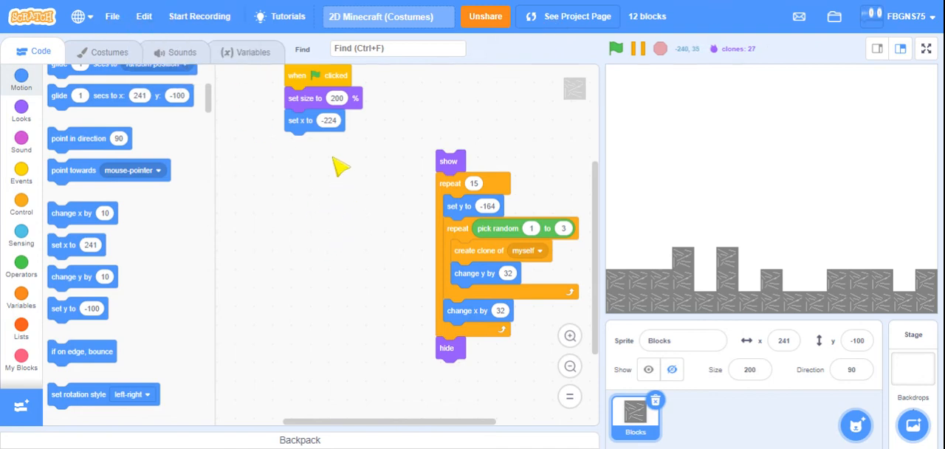
pyautogui.click(20, 362)
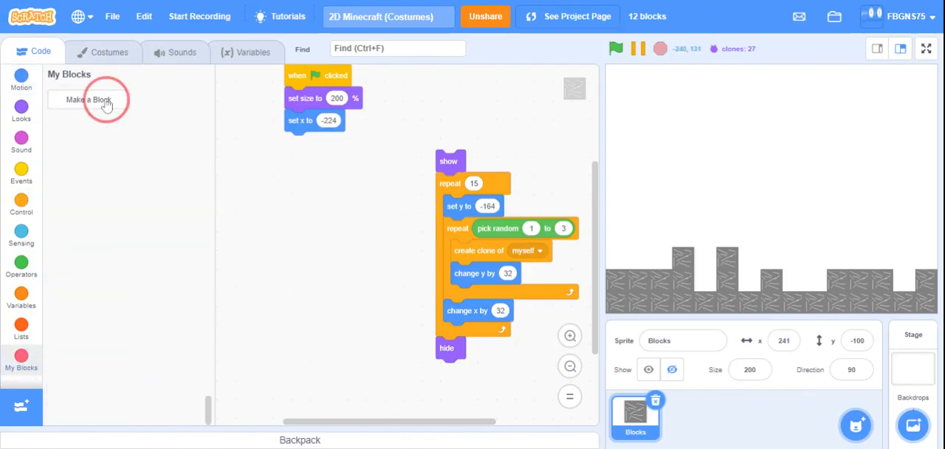
# - Make a custom block named 'Generate World' with Run without screen refresh ticked
pyautogui.click(88, 99)
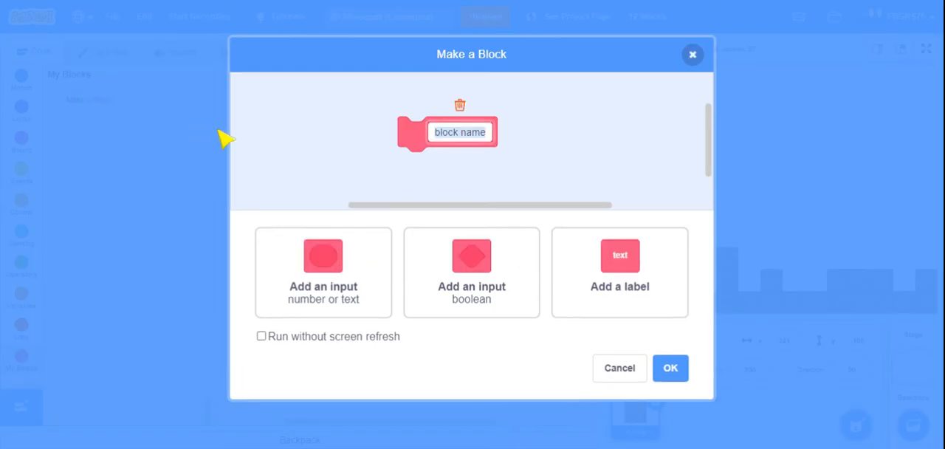
pyautogui.write('generate')
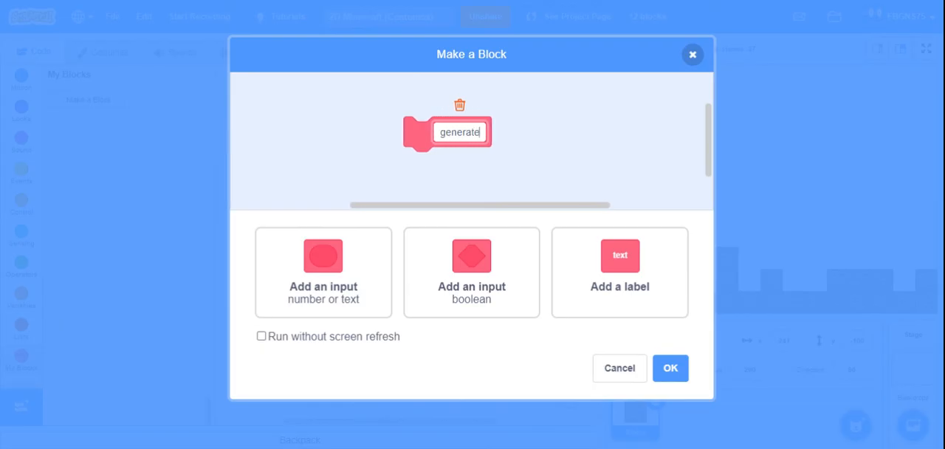
pyautogui.write('World')
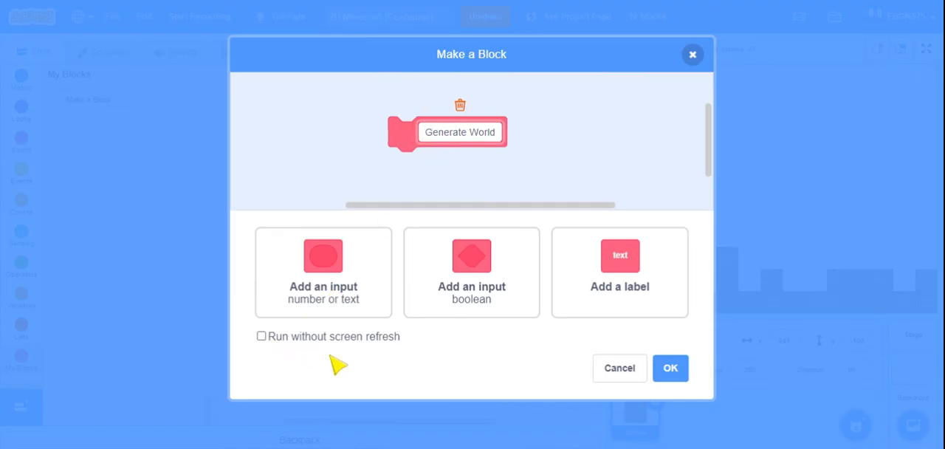
pyautogui.click(261, 336)
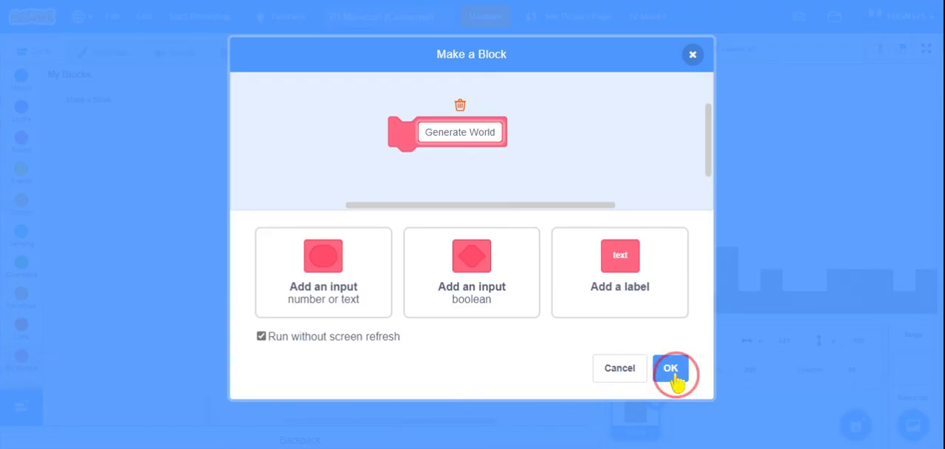
pyautogui.click(671, 368)
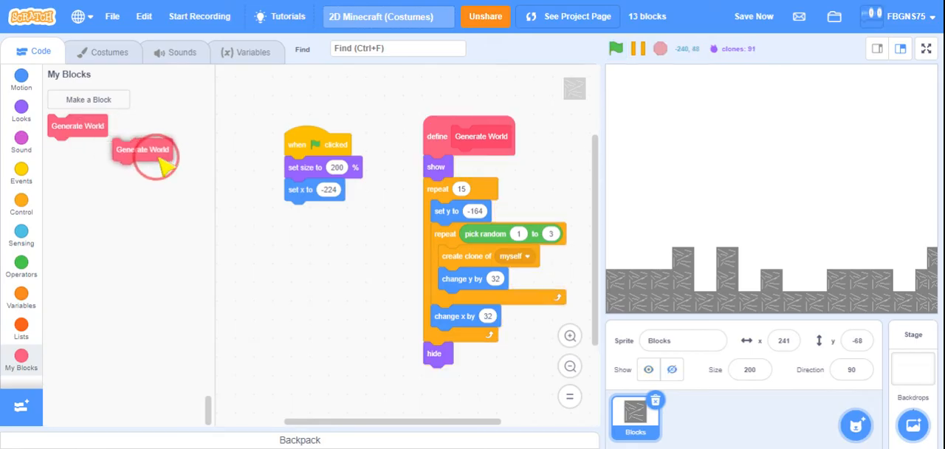
# - Call Generate World after 'set x to -224', run the green flag twice, and save
pyautogui.moveTo(144, 149); pyautogui.dragTo(314, 212)
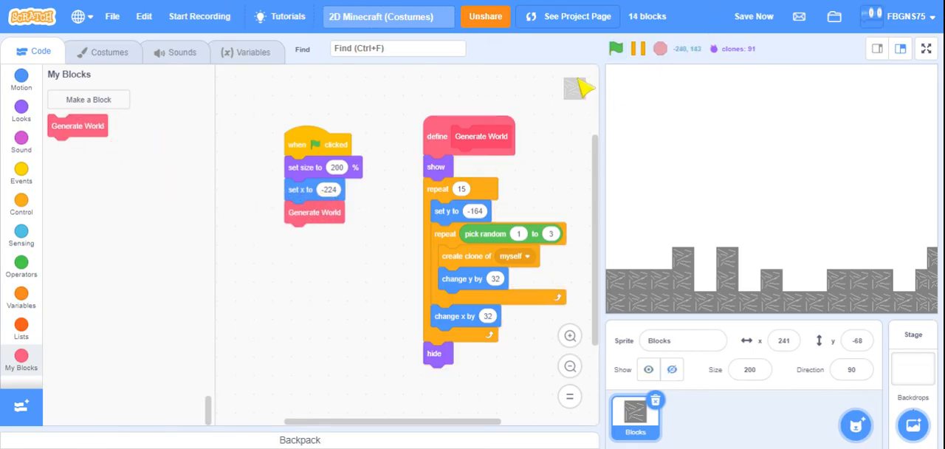
pyautogui.click(616, 49)
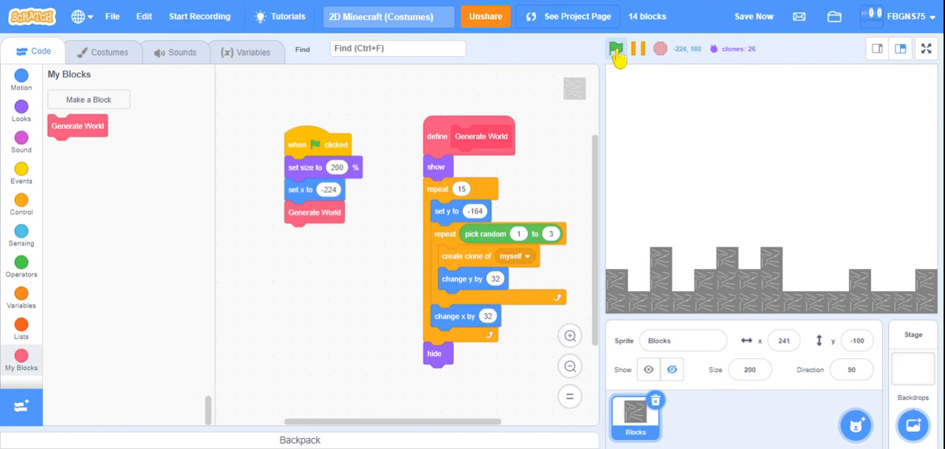
pyautogui.click(616, 48)
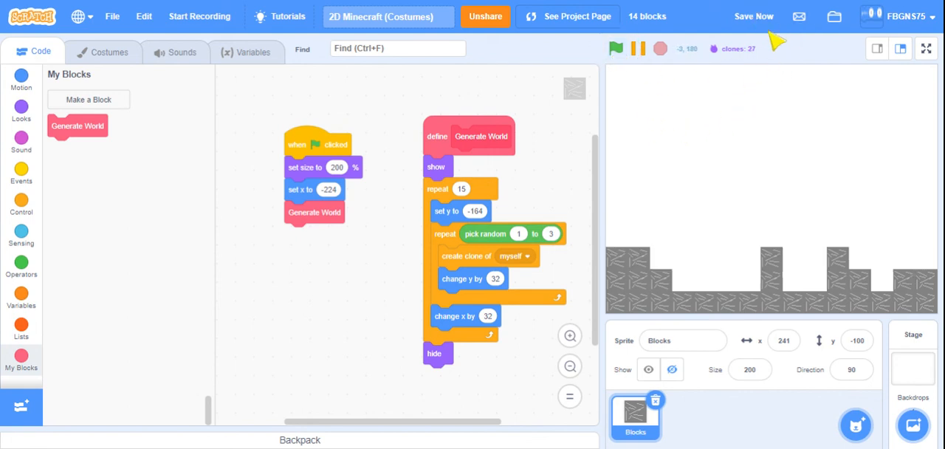
pyautogui.click(753, 16)
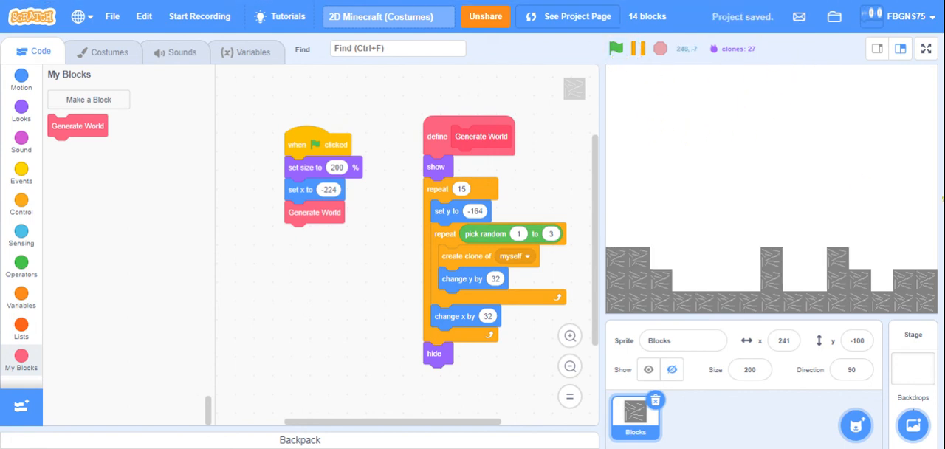
pyautogui.moveTo(565, 255)
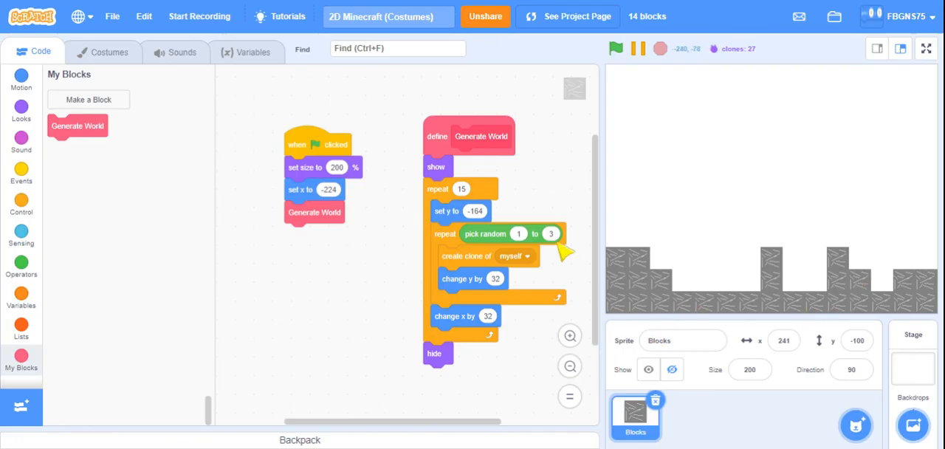
pyautogui.moveTo(698, 11)
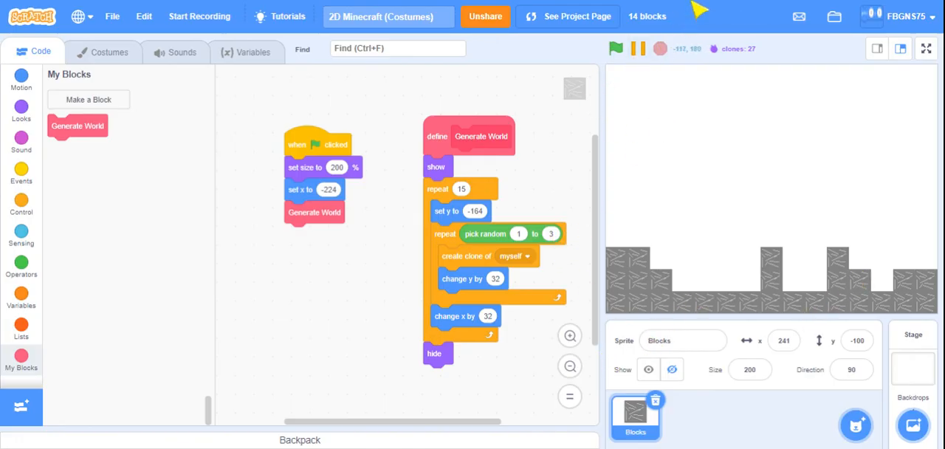